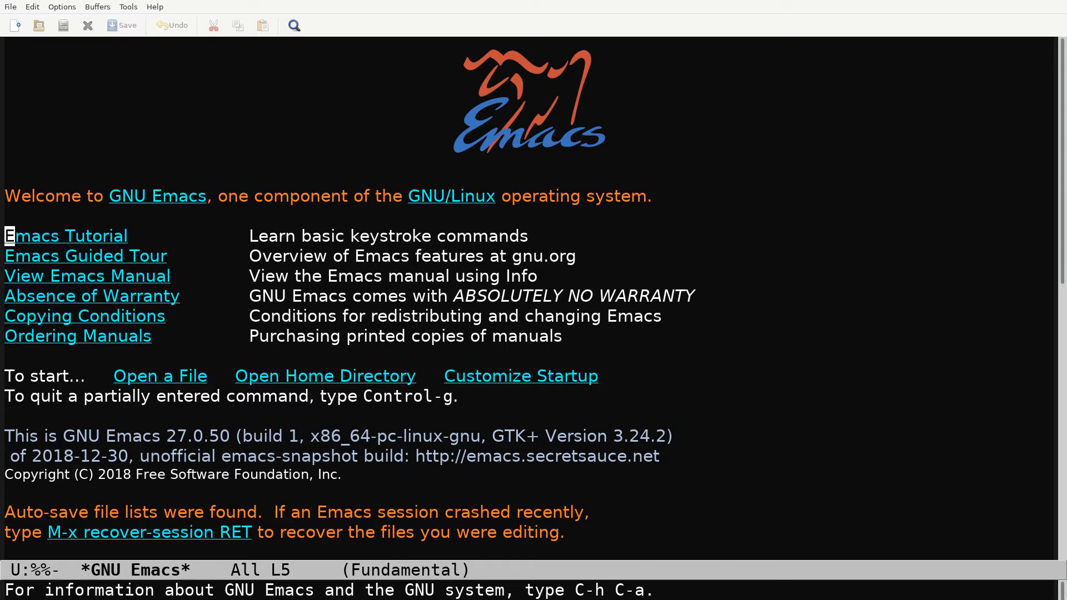
Start entering the M-x shell command ("sh" typed so far)
text(sh)
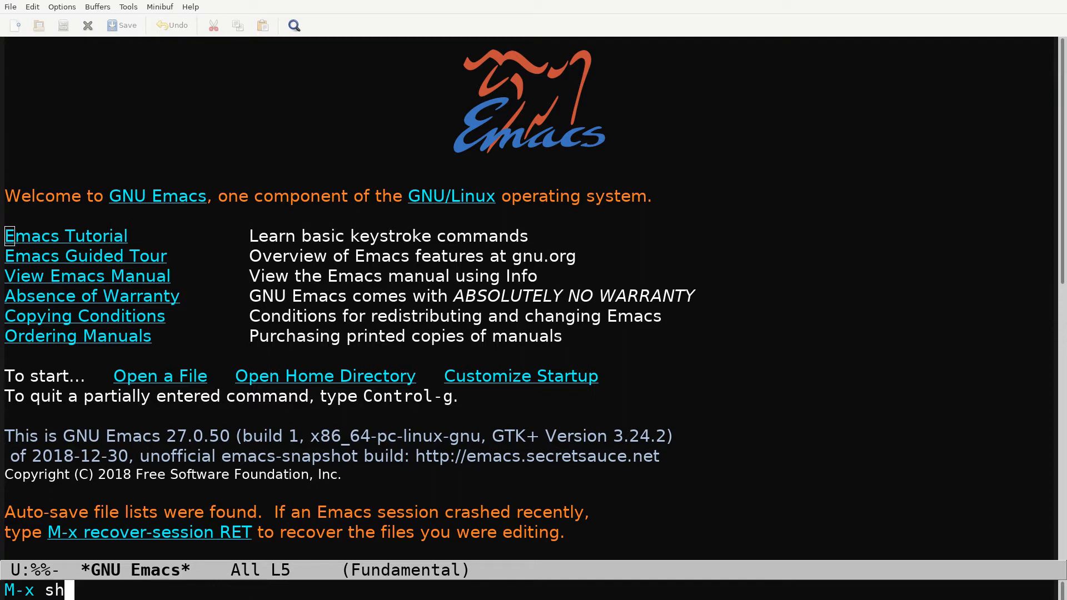
In an Emacs shell, git clone the basic_c repository from git@mantle under tutorials/emacs/
key(Return)
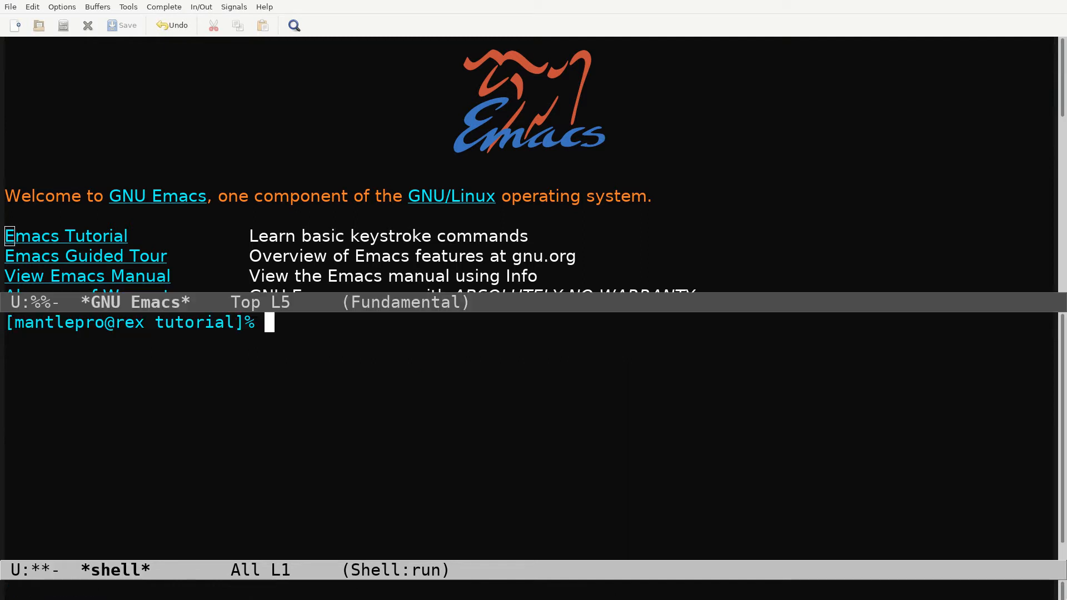
text(git clone)
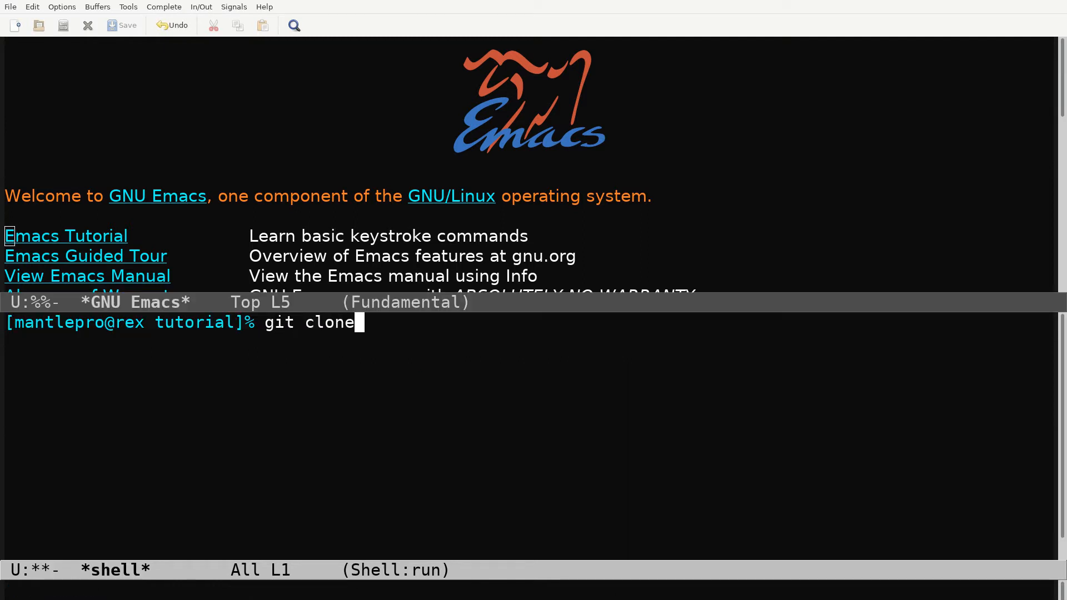
text(git@mantlepro.com:tu)
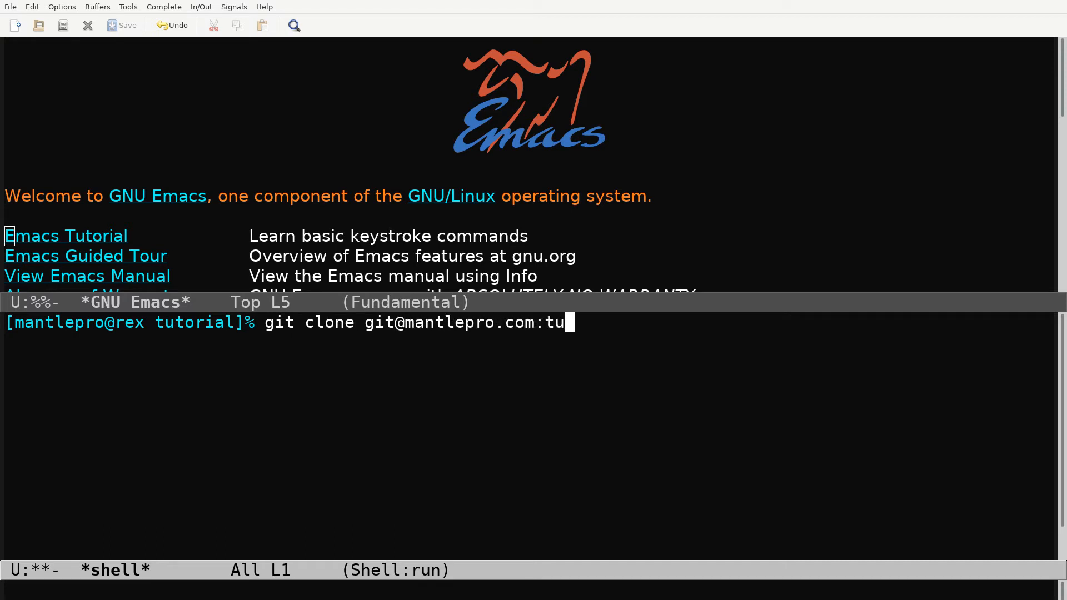
text(torials/emacs/)
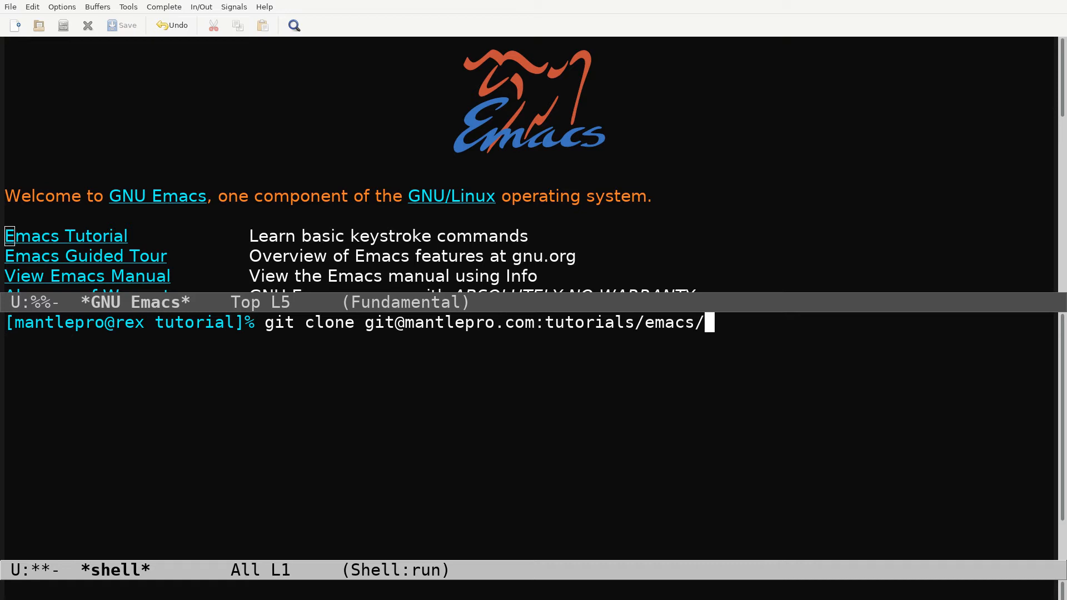
text(basic_c)
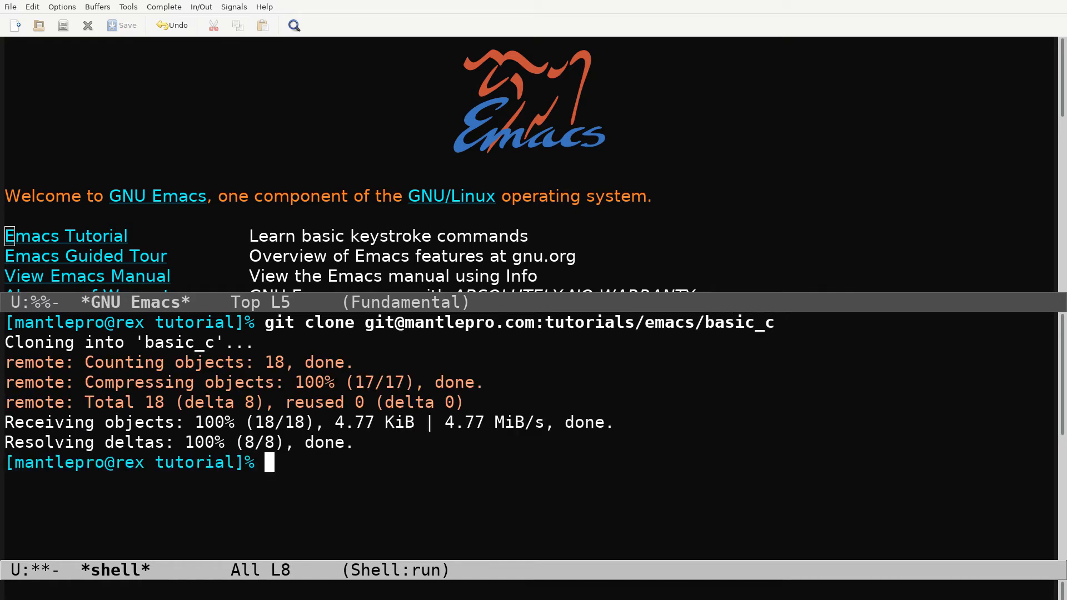
Change into basic_c/ and list its files
text(cd basic_c/)
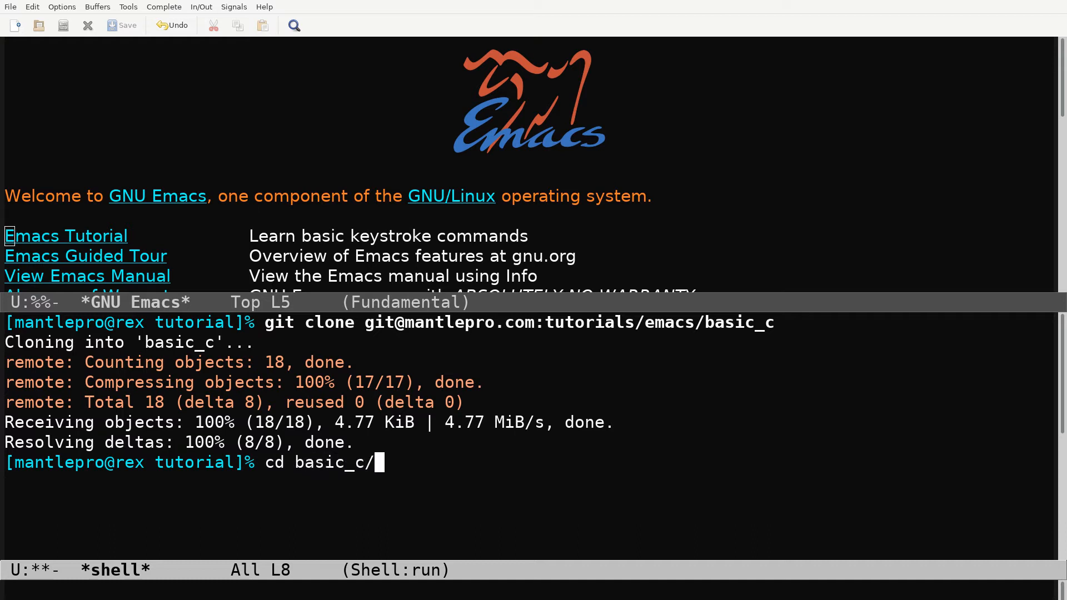
text(ls)
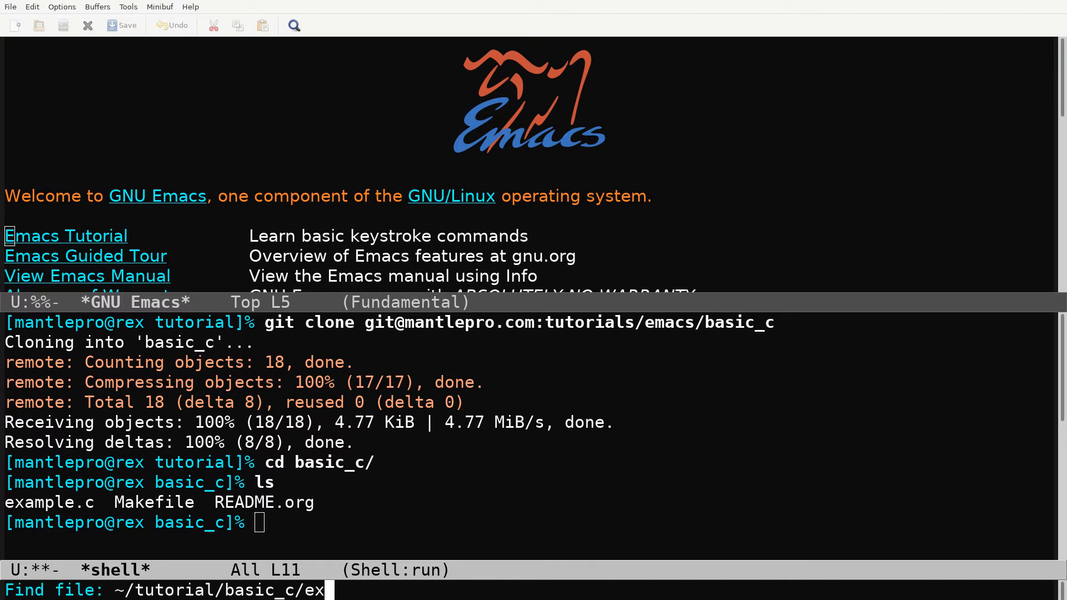
Finish the path to example.c, load it in C mode, and keep a single window
text(ample.c)
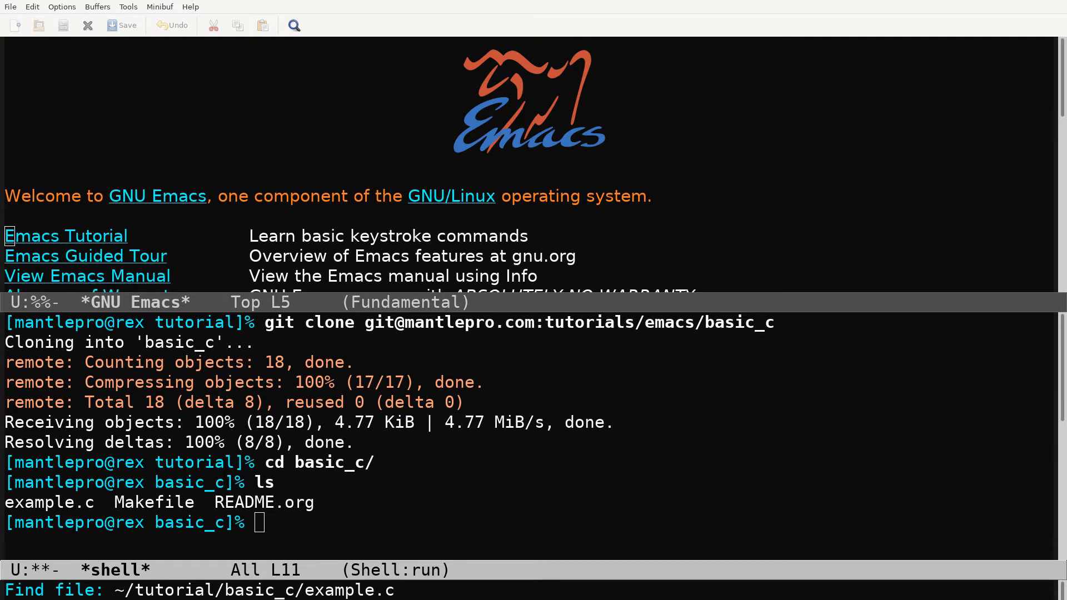
key(Return)
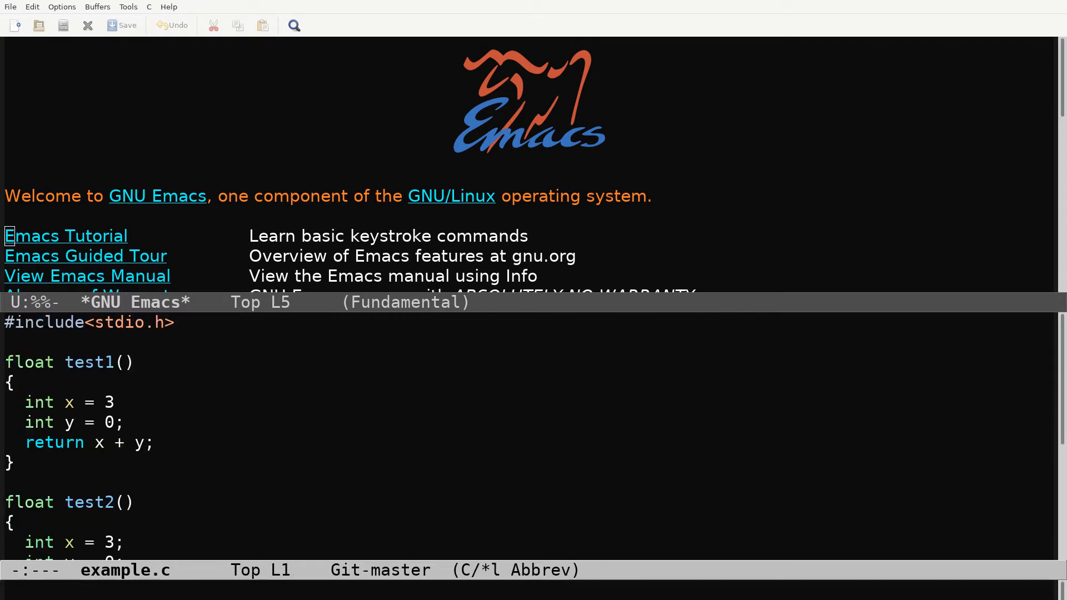
key(C-x 1)
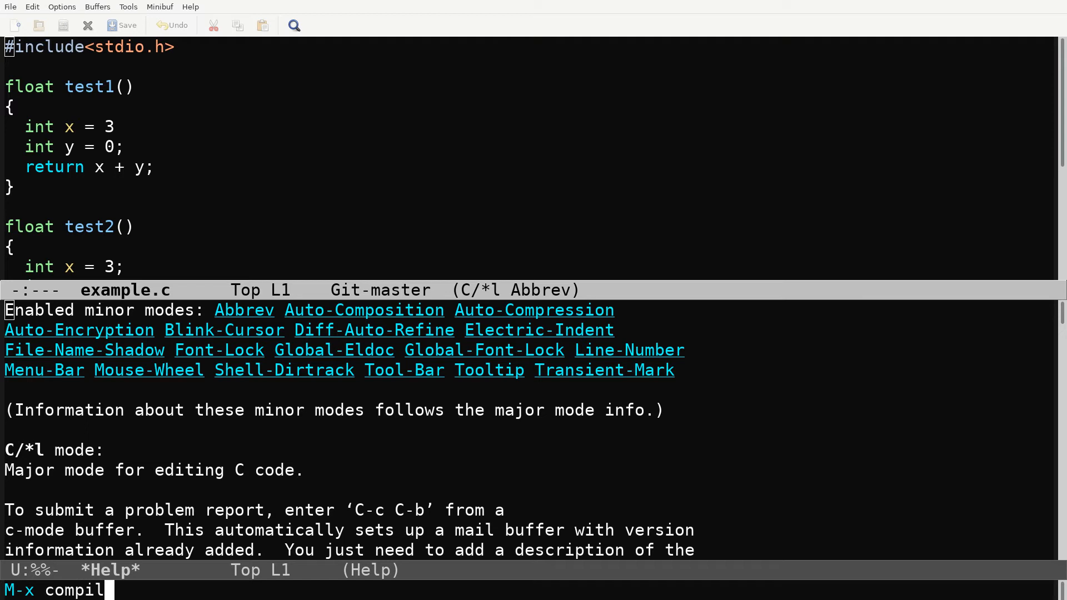
Build with make -k and look up the next-error function's help
key(Return)
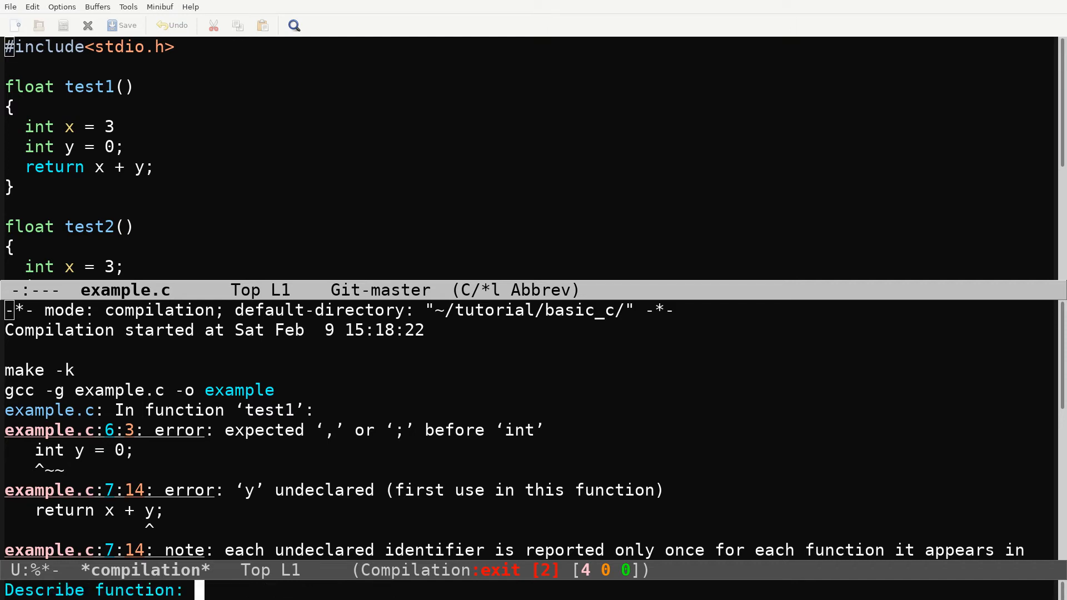
text(next-error)
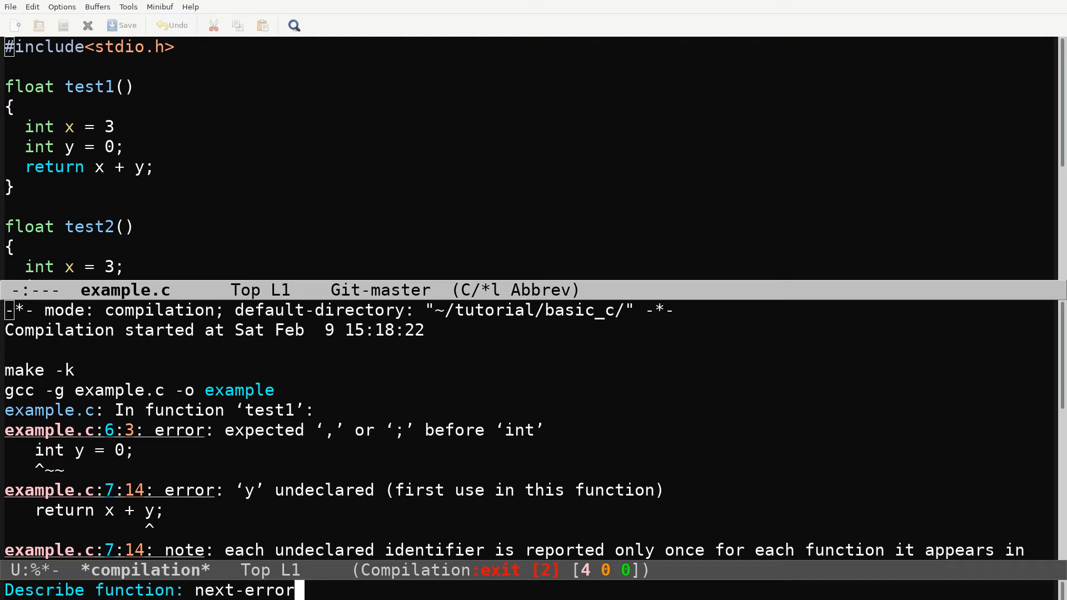
key(Return)
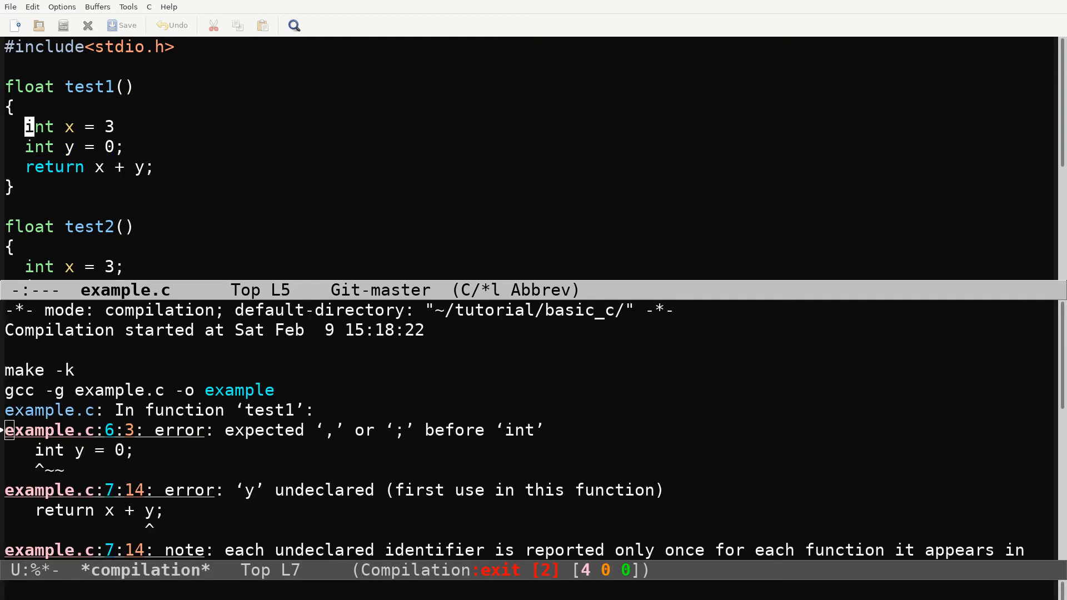
Insert the missing ';' after 'int x = 3' in test1 and head back to the shell
text(;)
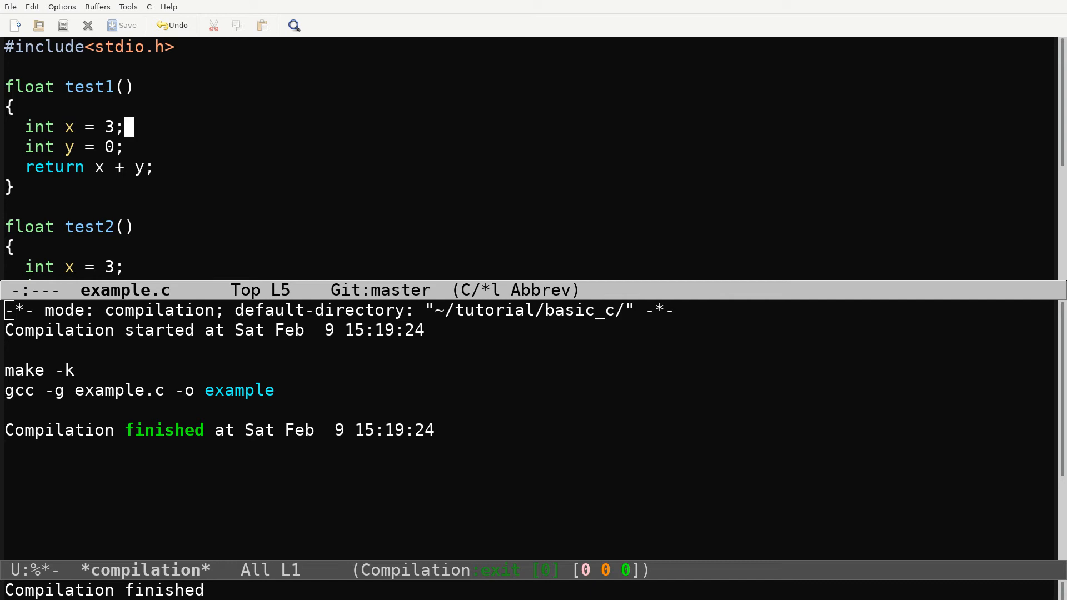
key(M-x)
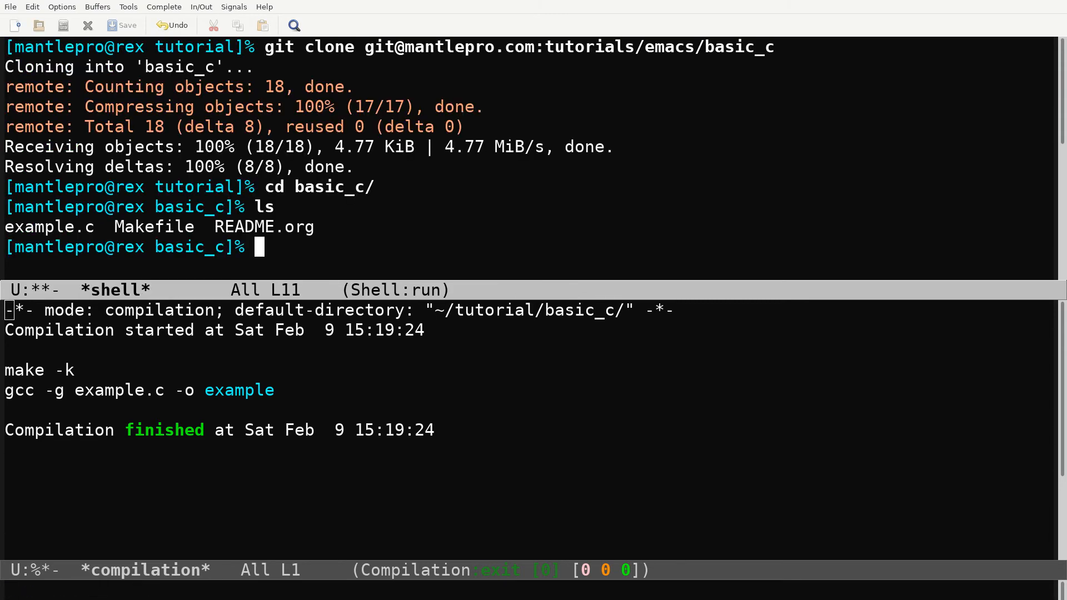
Run ./example, which crashes after Test 1 = 3.0, then start gdb on it
text(./example)
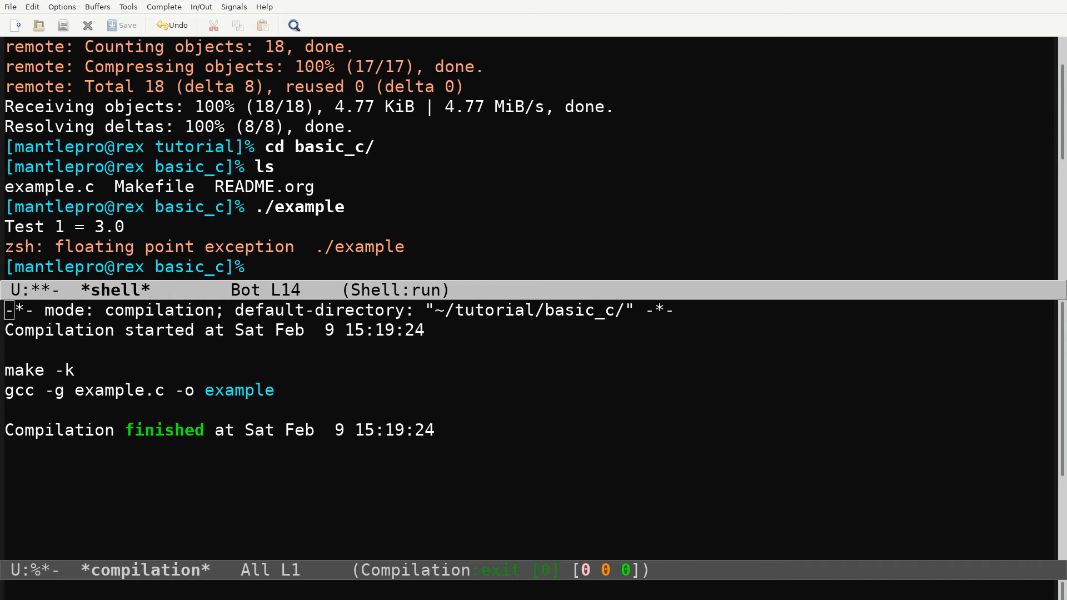
text(gdb)
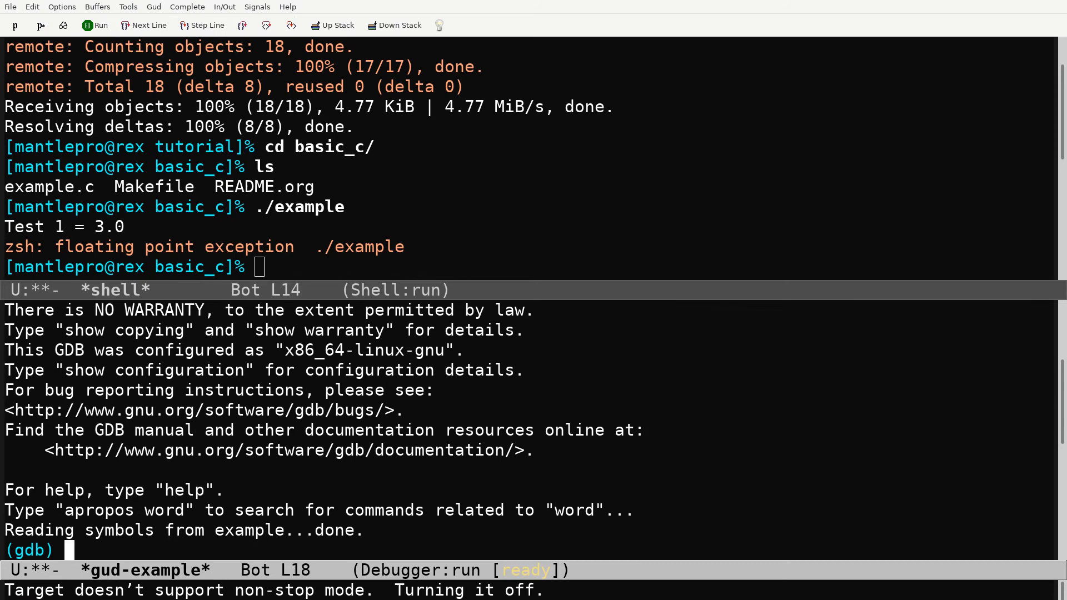
Run the program in GDB with 'r' and insert '(float)' before x in test2's 'return x / y;'
text(r)
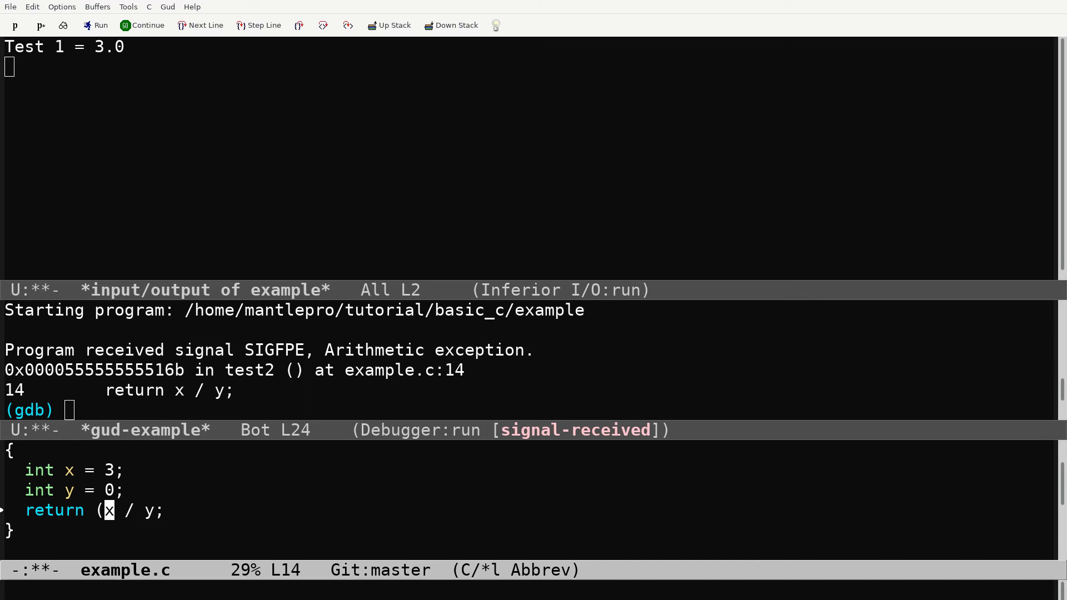
text((float))
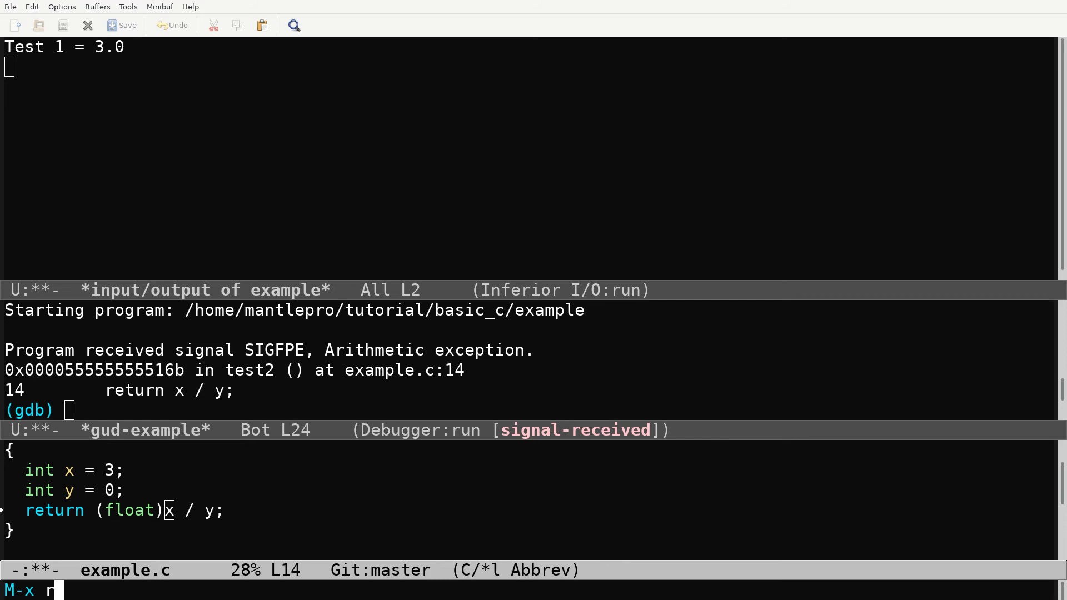
Recompile example.c cleanly via M-x recompile and answer the gdb prompt
text(ecompile)
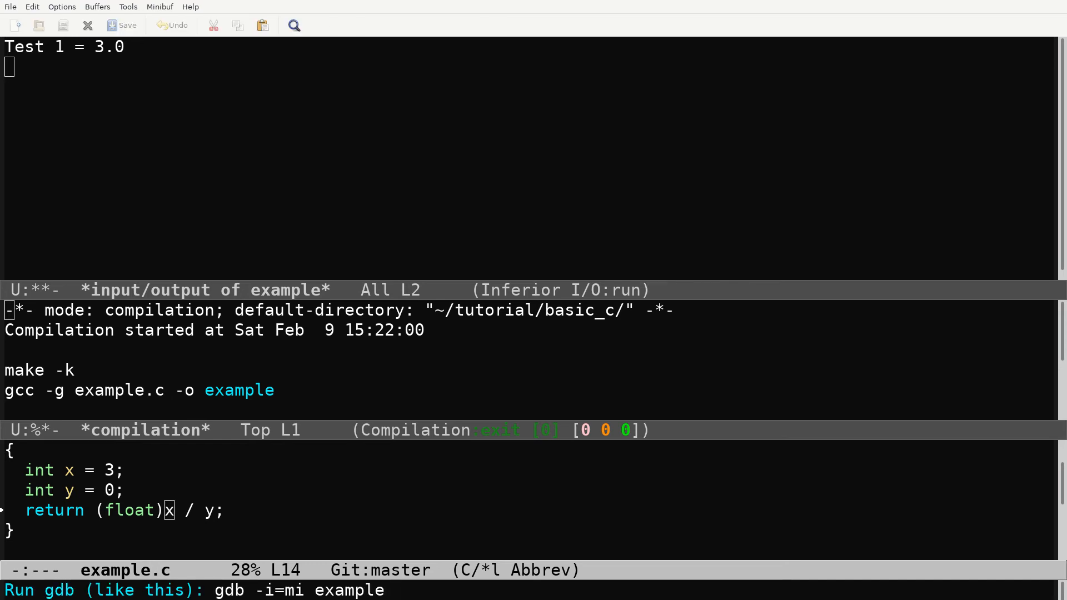
text(r)
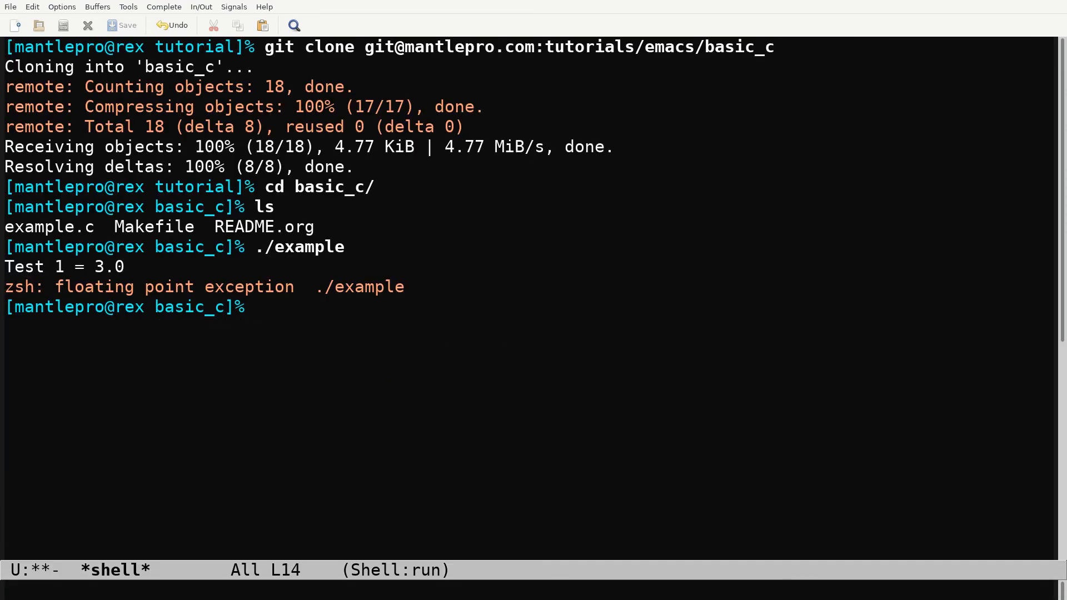
Rerun ./example showing all three tests, then switch to the example.c buffer
key(Up)
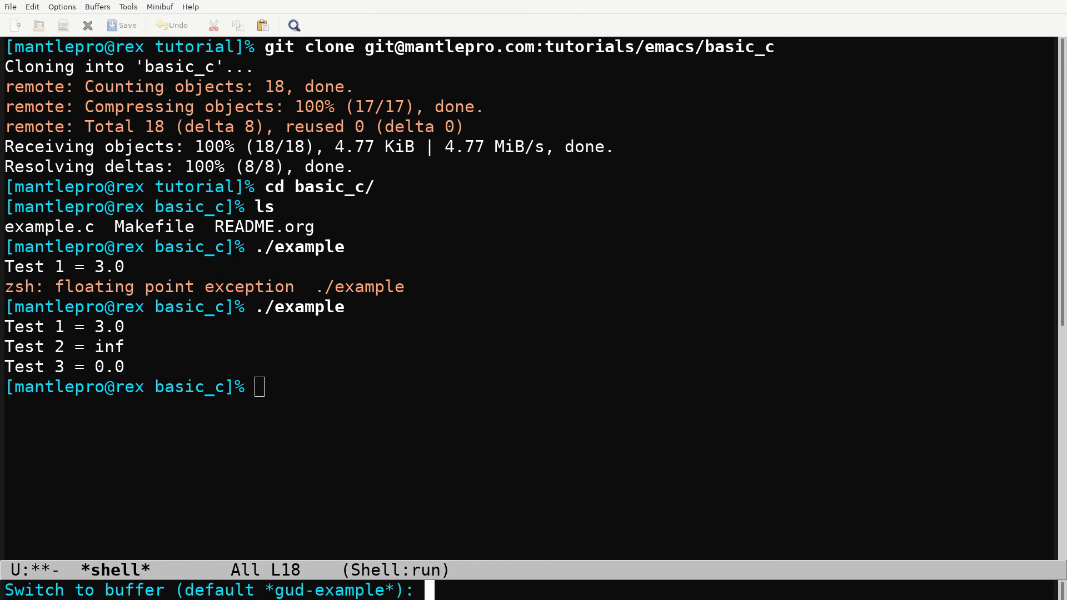
text(example.c)
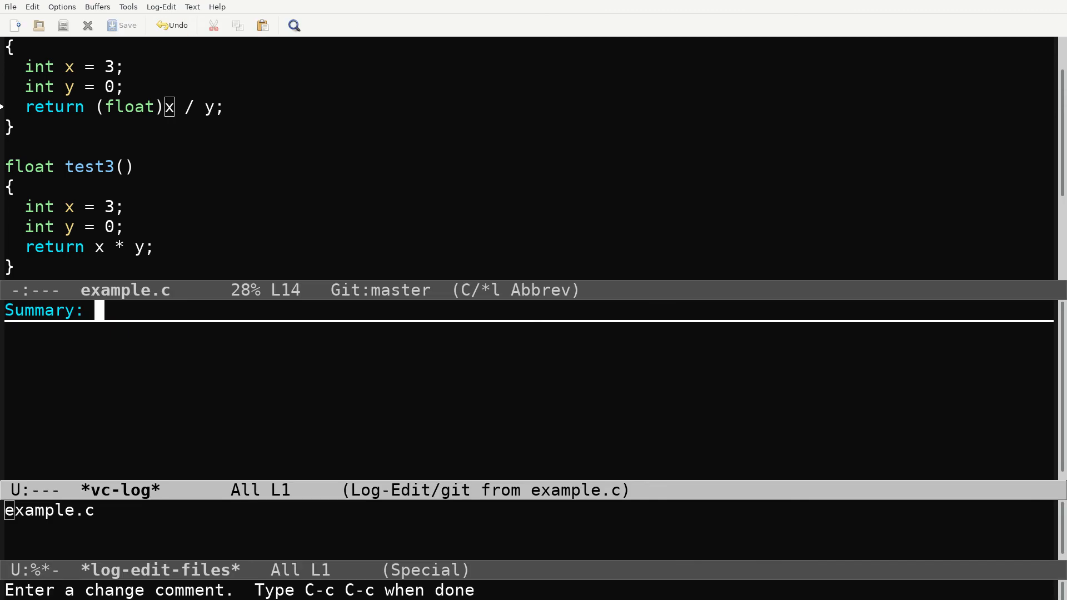
Commit example.c to git with the summary 'Fix bugs' and pull down the Tools menu
text(Fix bugs)
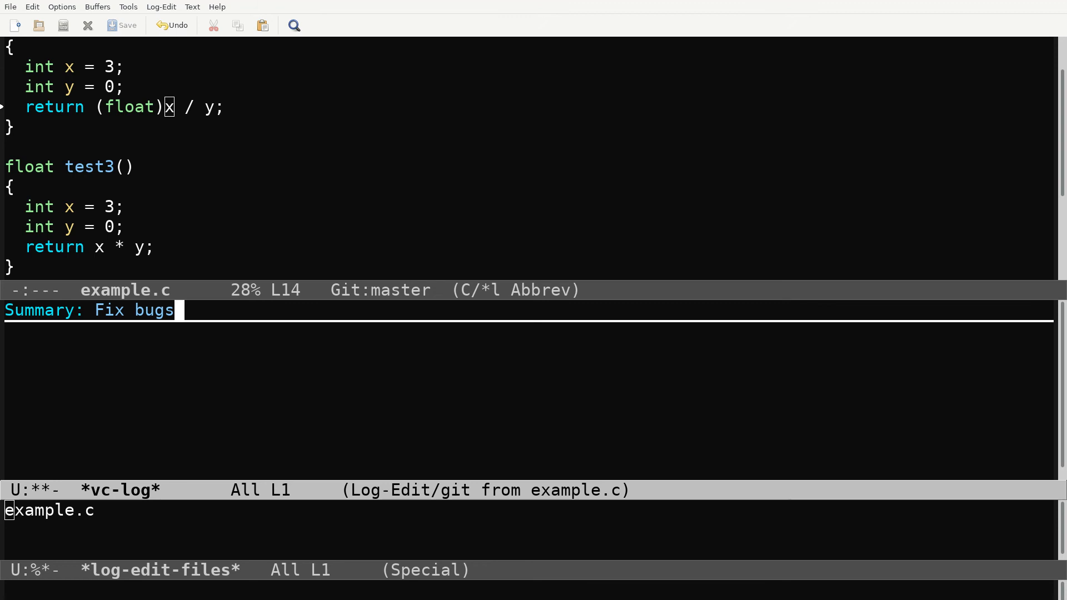
key(C-c C-c)
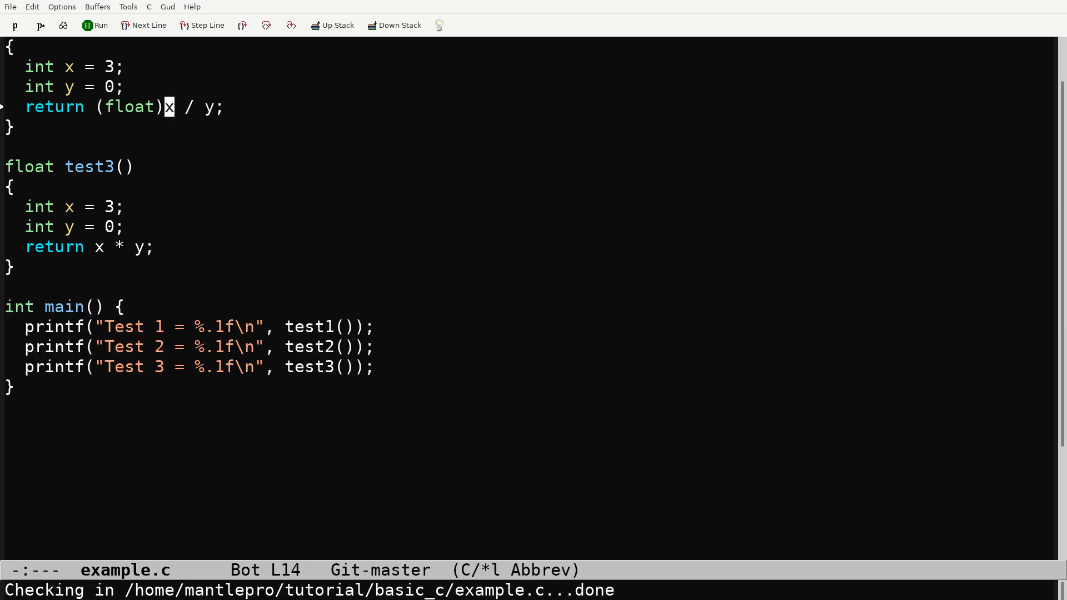
click(127, 7)
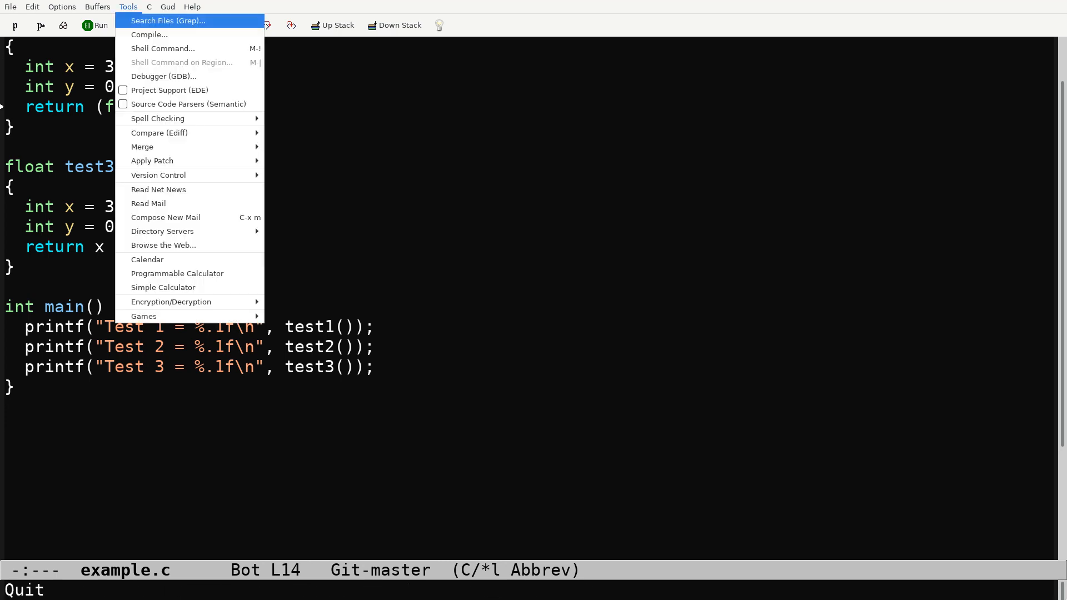